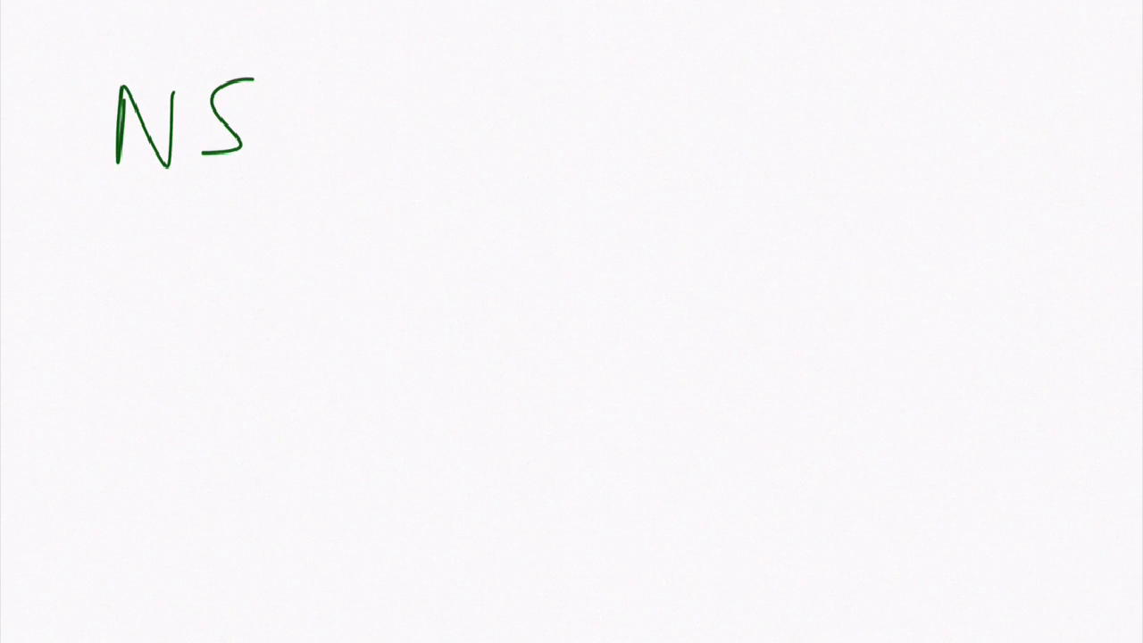
Sketch the tall page outline beside NS with two squiggle lines and an arrow pointing at them
drag(410, 98, 418, 447)
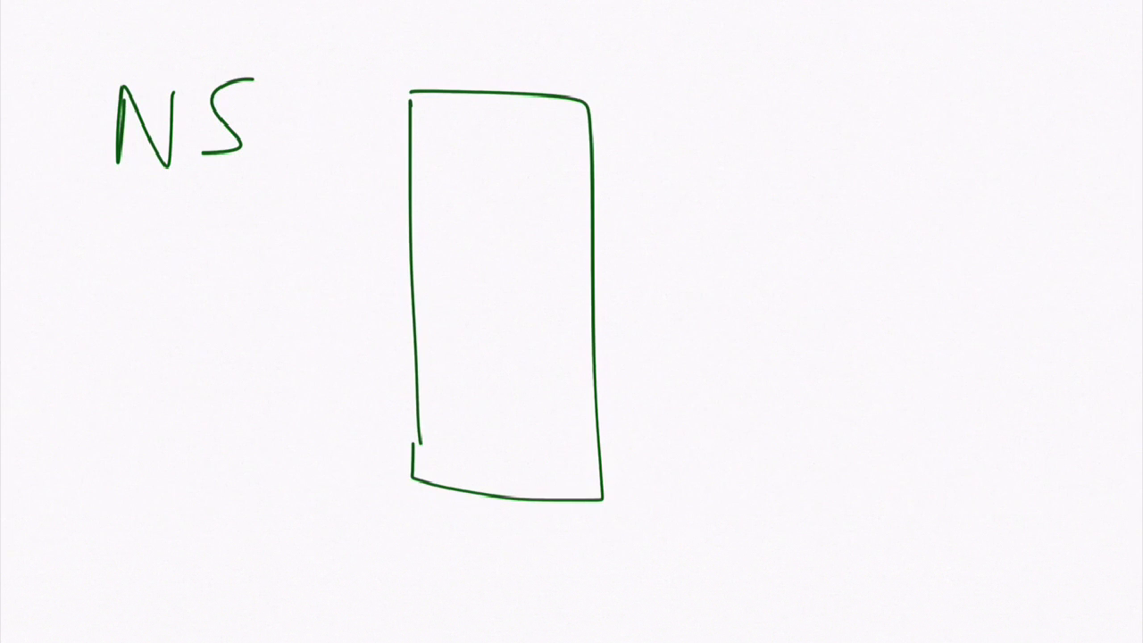
drag(432, 265, 515, 261)
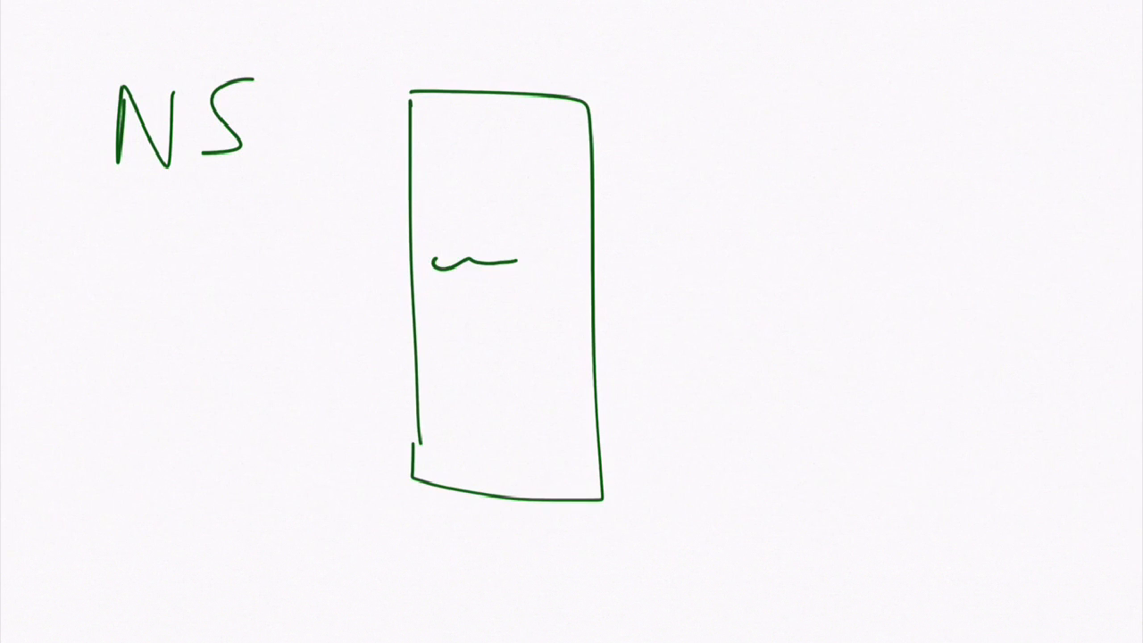
drag(450, 300, 527, 300)
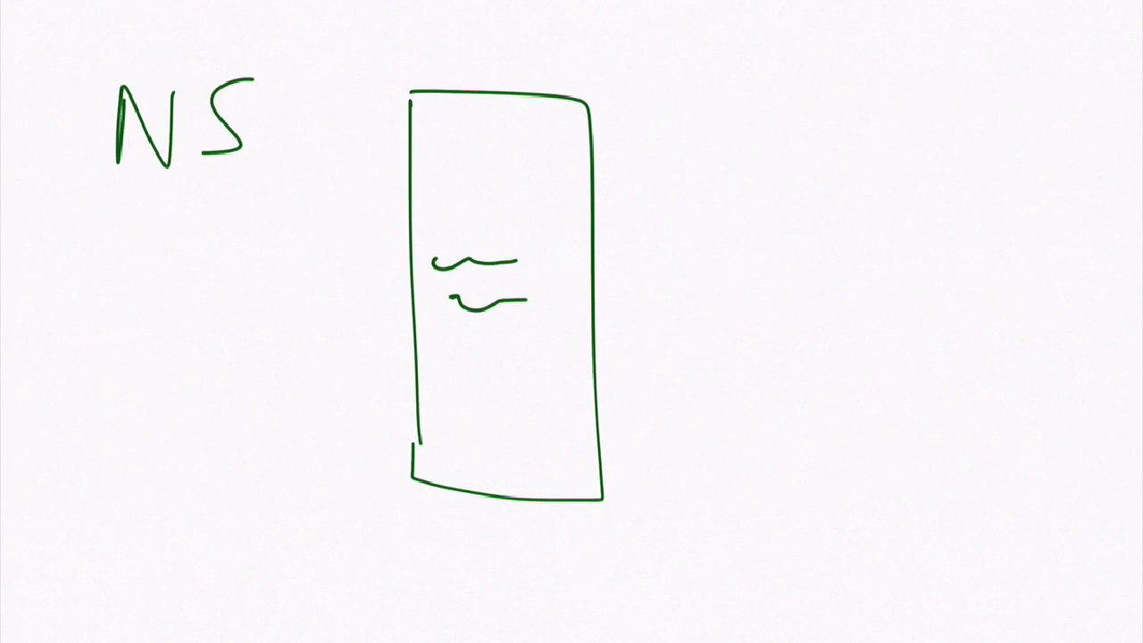
drag(286, 295, 375, 294)
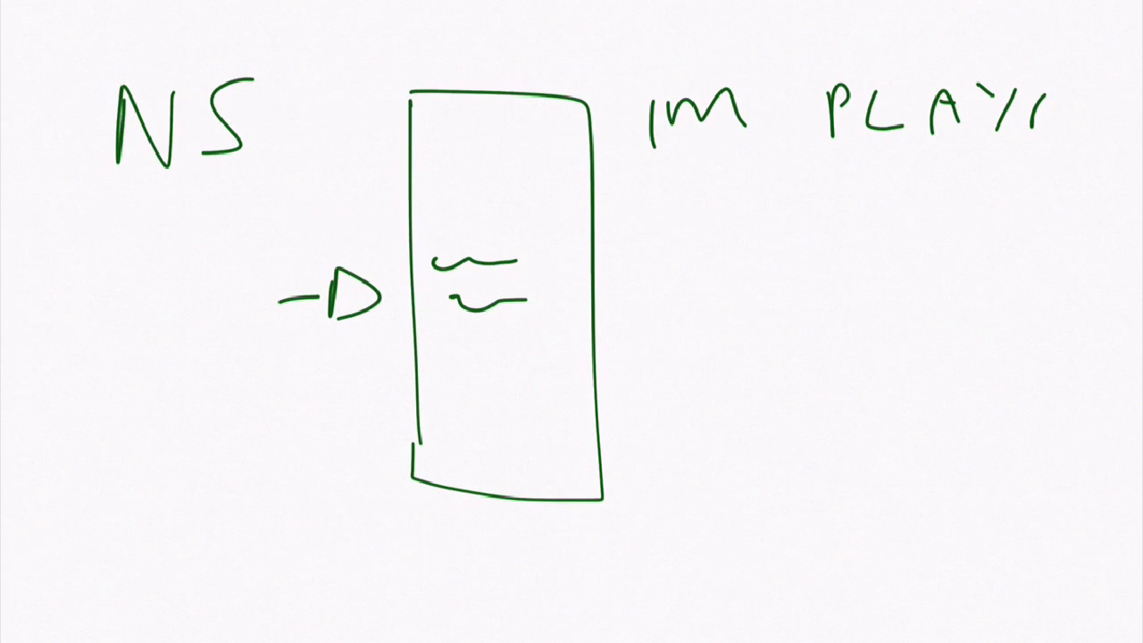
Add the handwritten note 'ER US I' to the right of the page
text(ER)
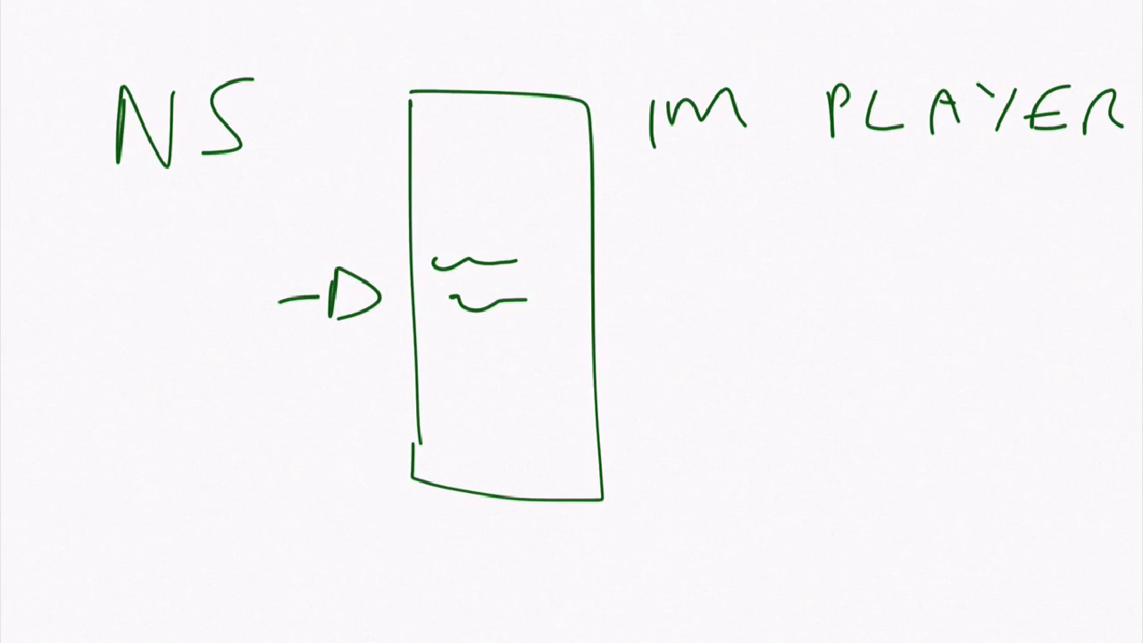
text(US)
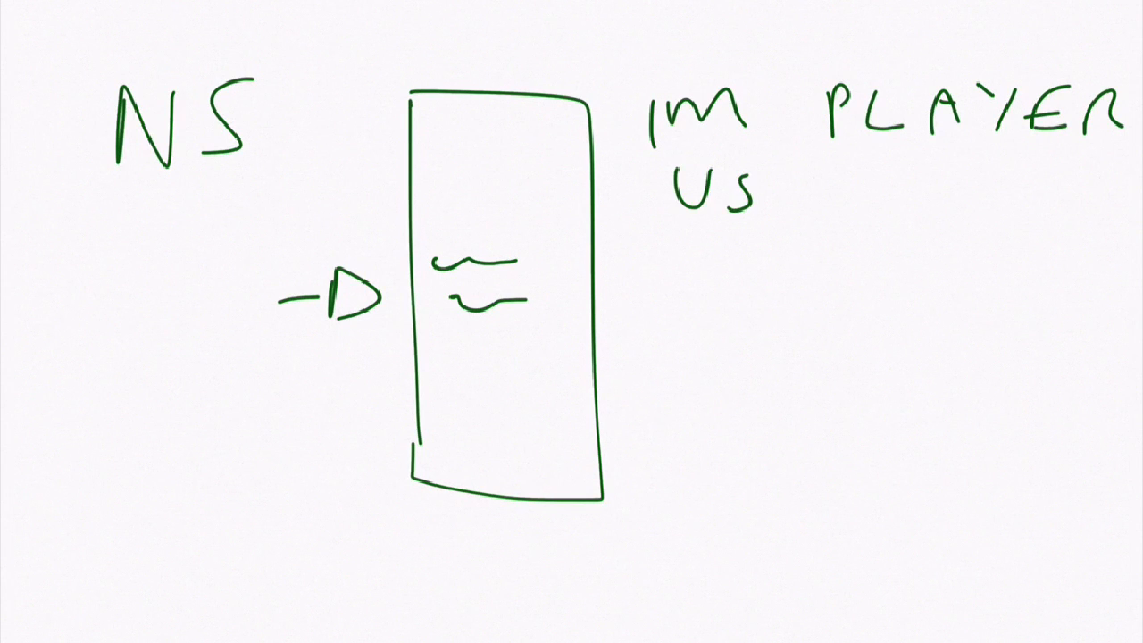
text(I)
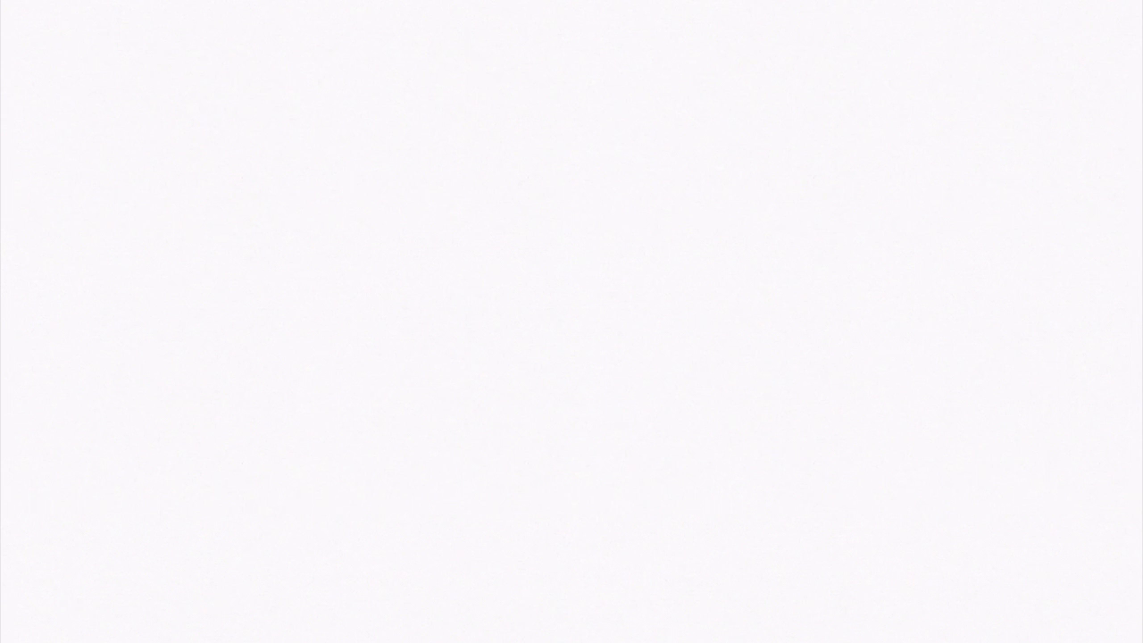
Draw the rectangular outline of the new code page on the cleared canvas
drag(286, 71, 625, 456)
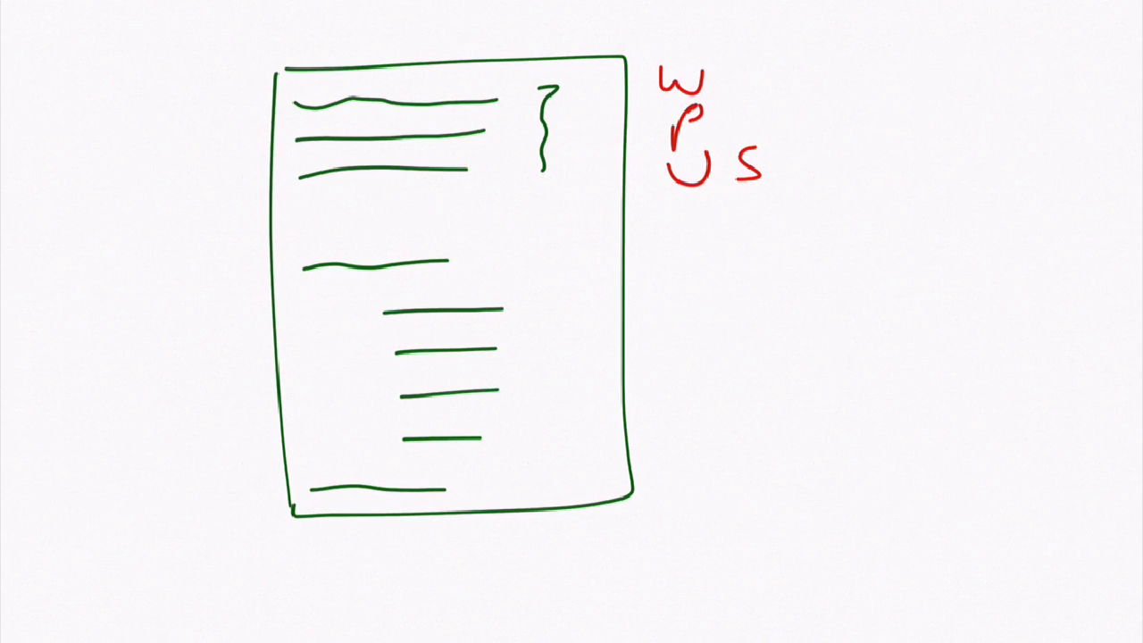
Draw red arrows pointing at the top bracket and leading right from the W
click(591, 118)
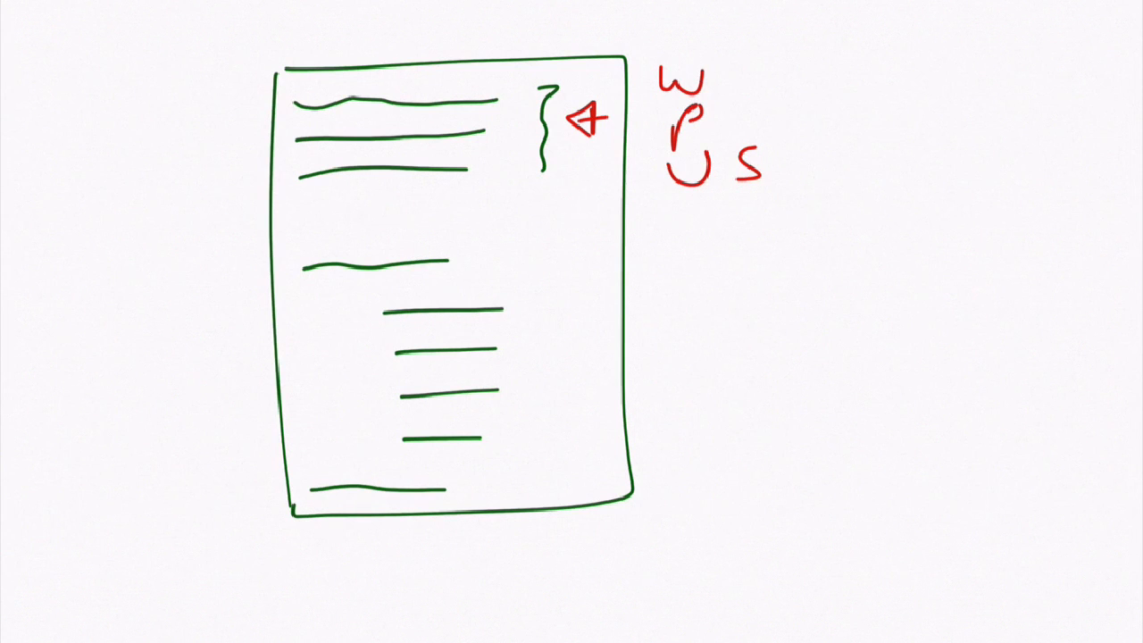
drag(750, 72, 884, 57)
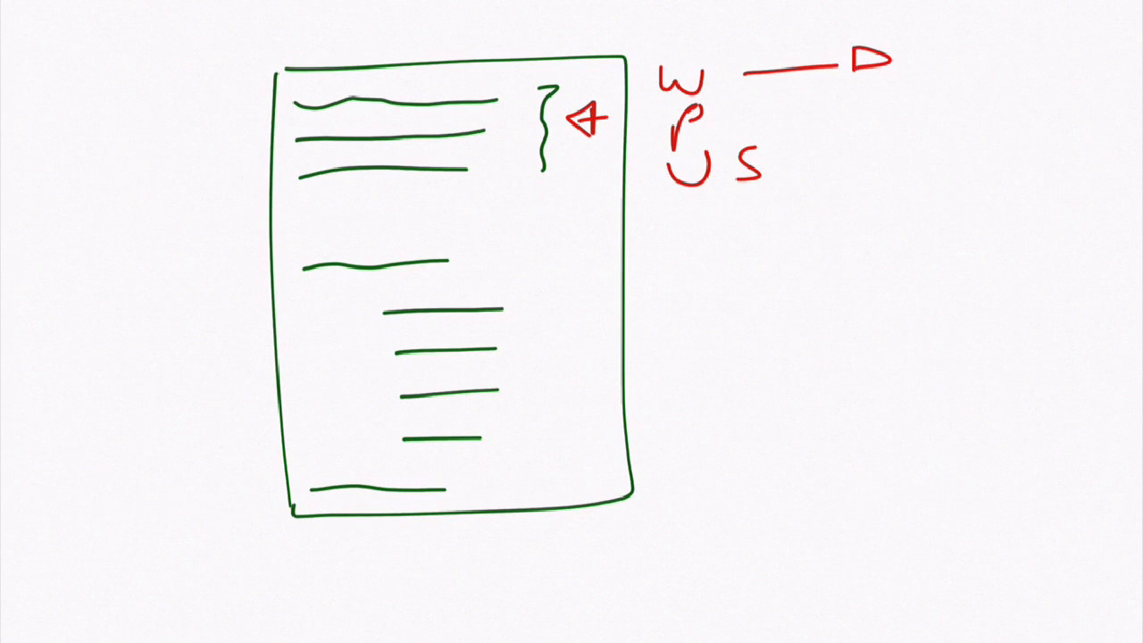
drag(933, 81, 1009, 50)
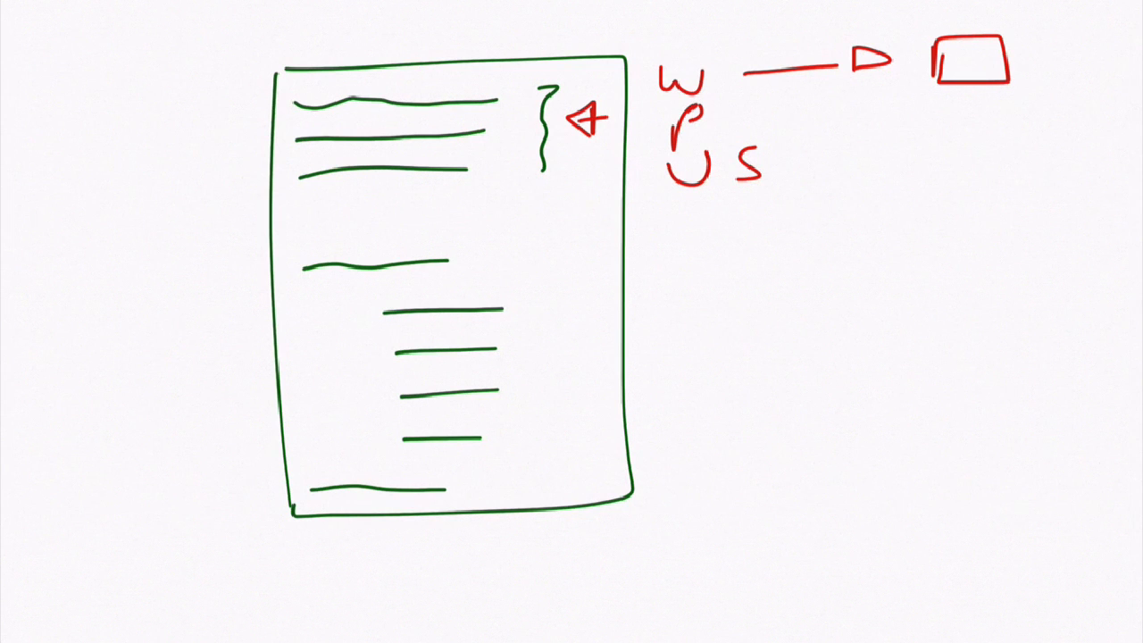
Add a small red box at the arrow's end and bracket the indented lower lines
drag(557, 265, 563, 402)
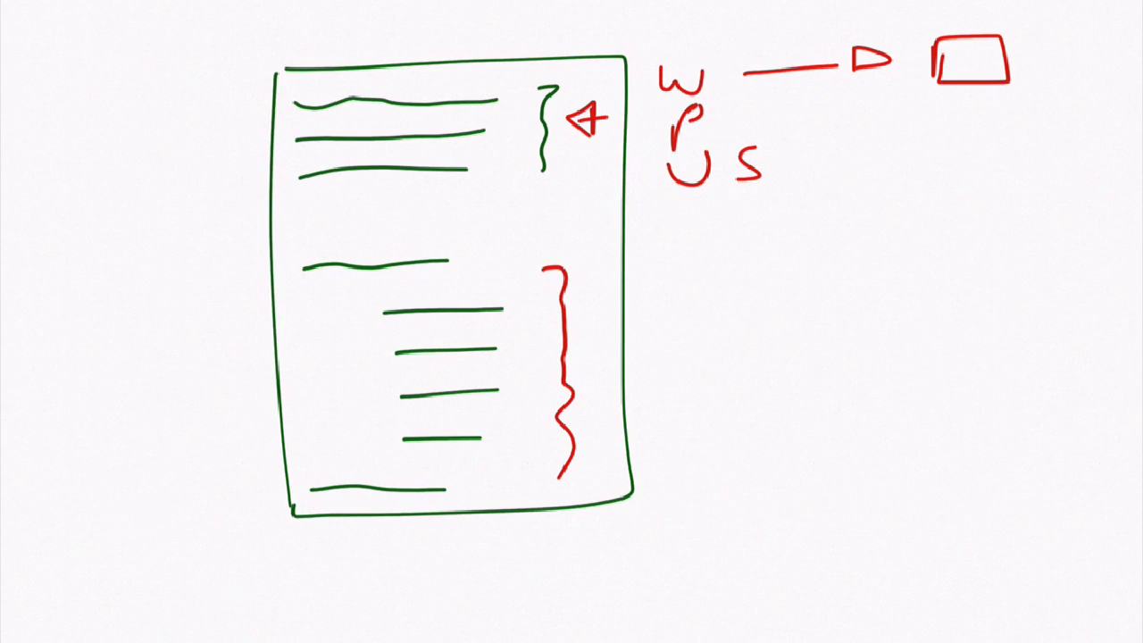
drag(968, 170, 968, 98)
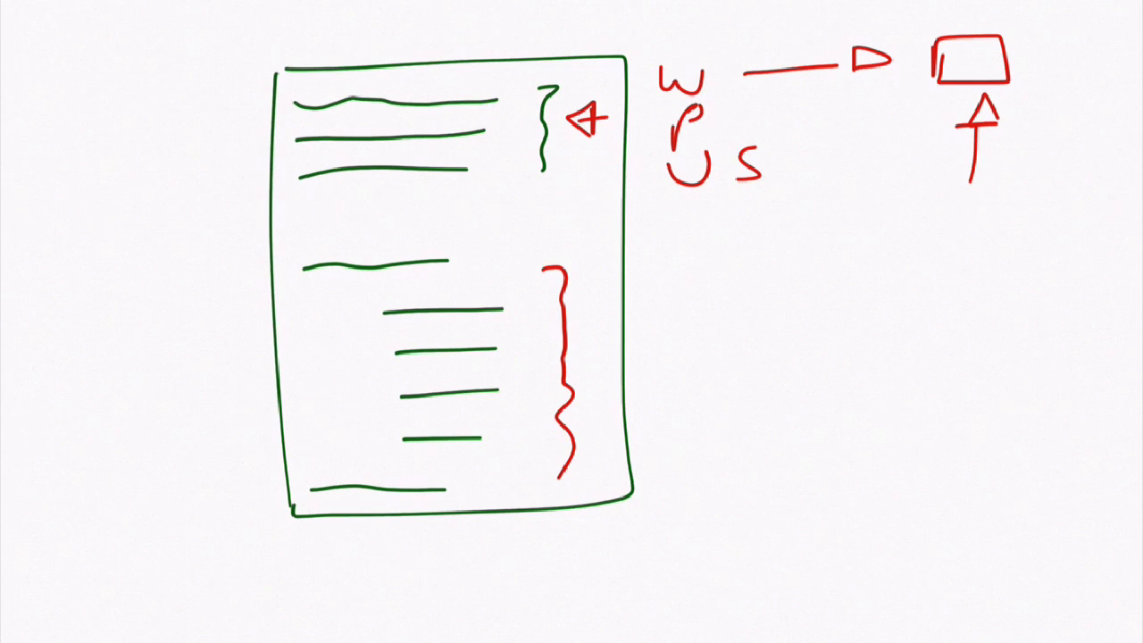